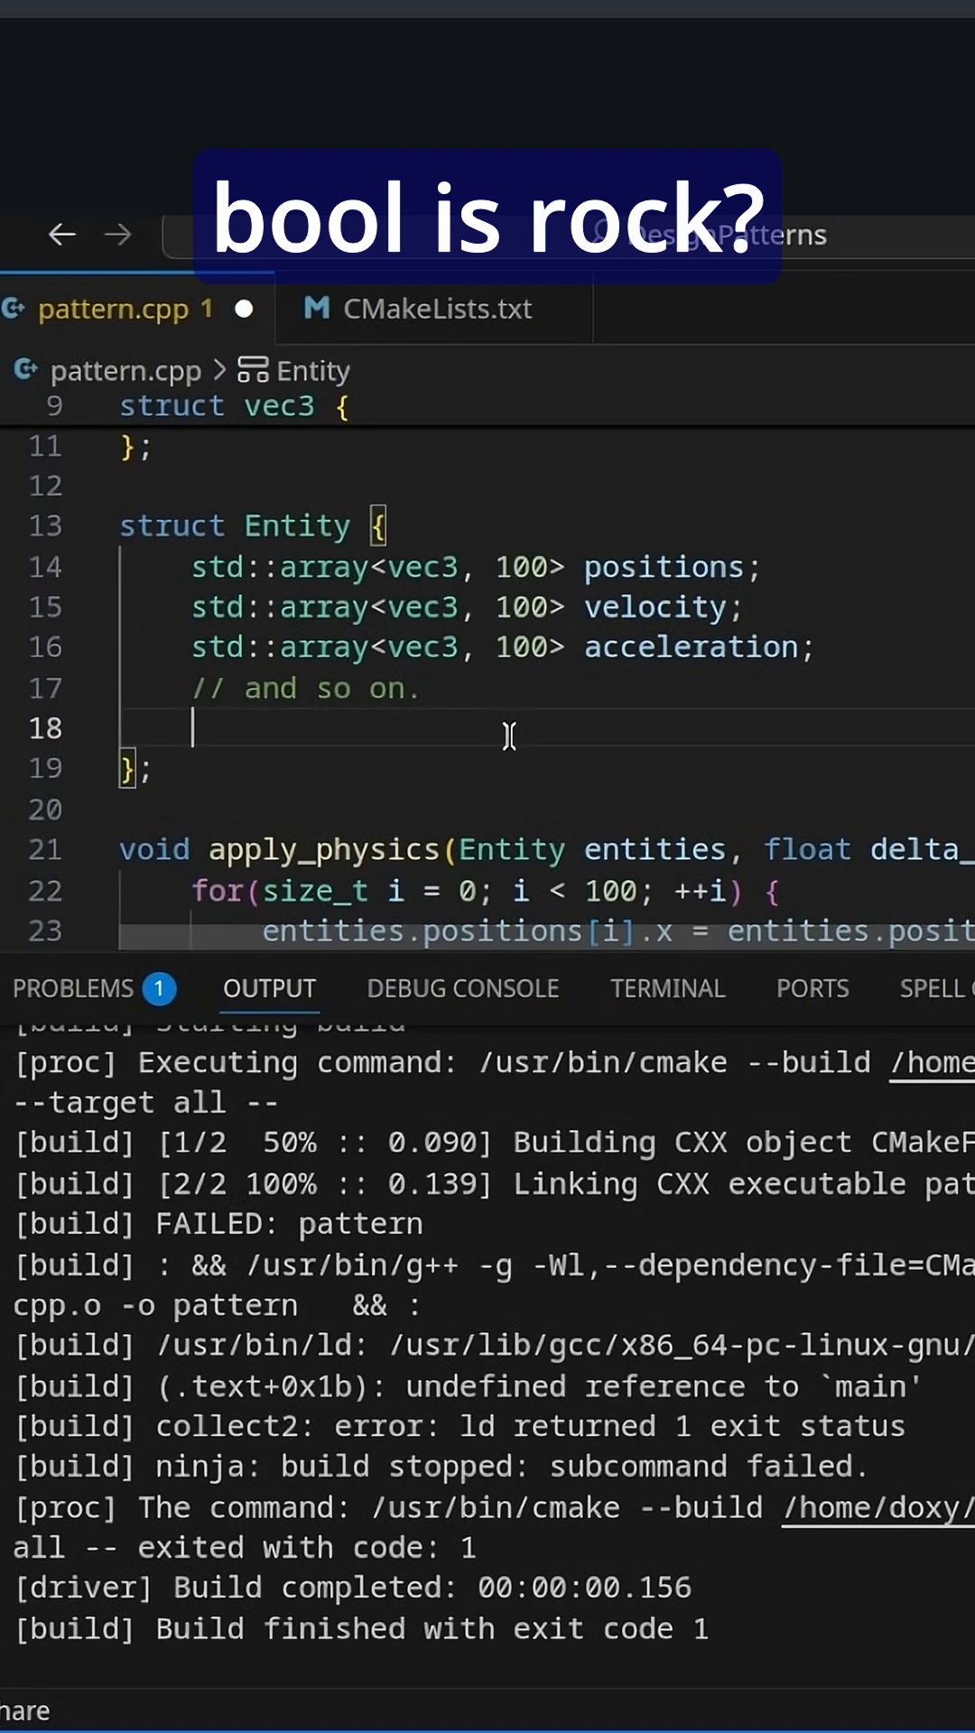
# Add the member bool isRock; to struct Entity and start a new line
pyautogui.write('bool isRock;')
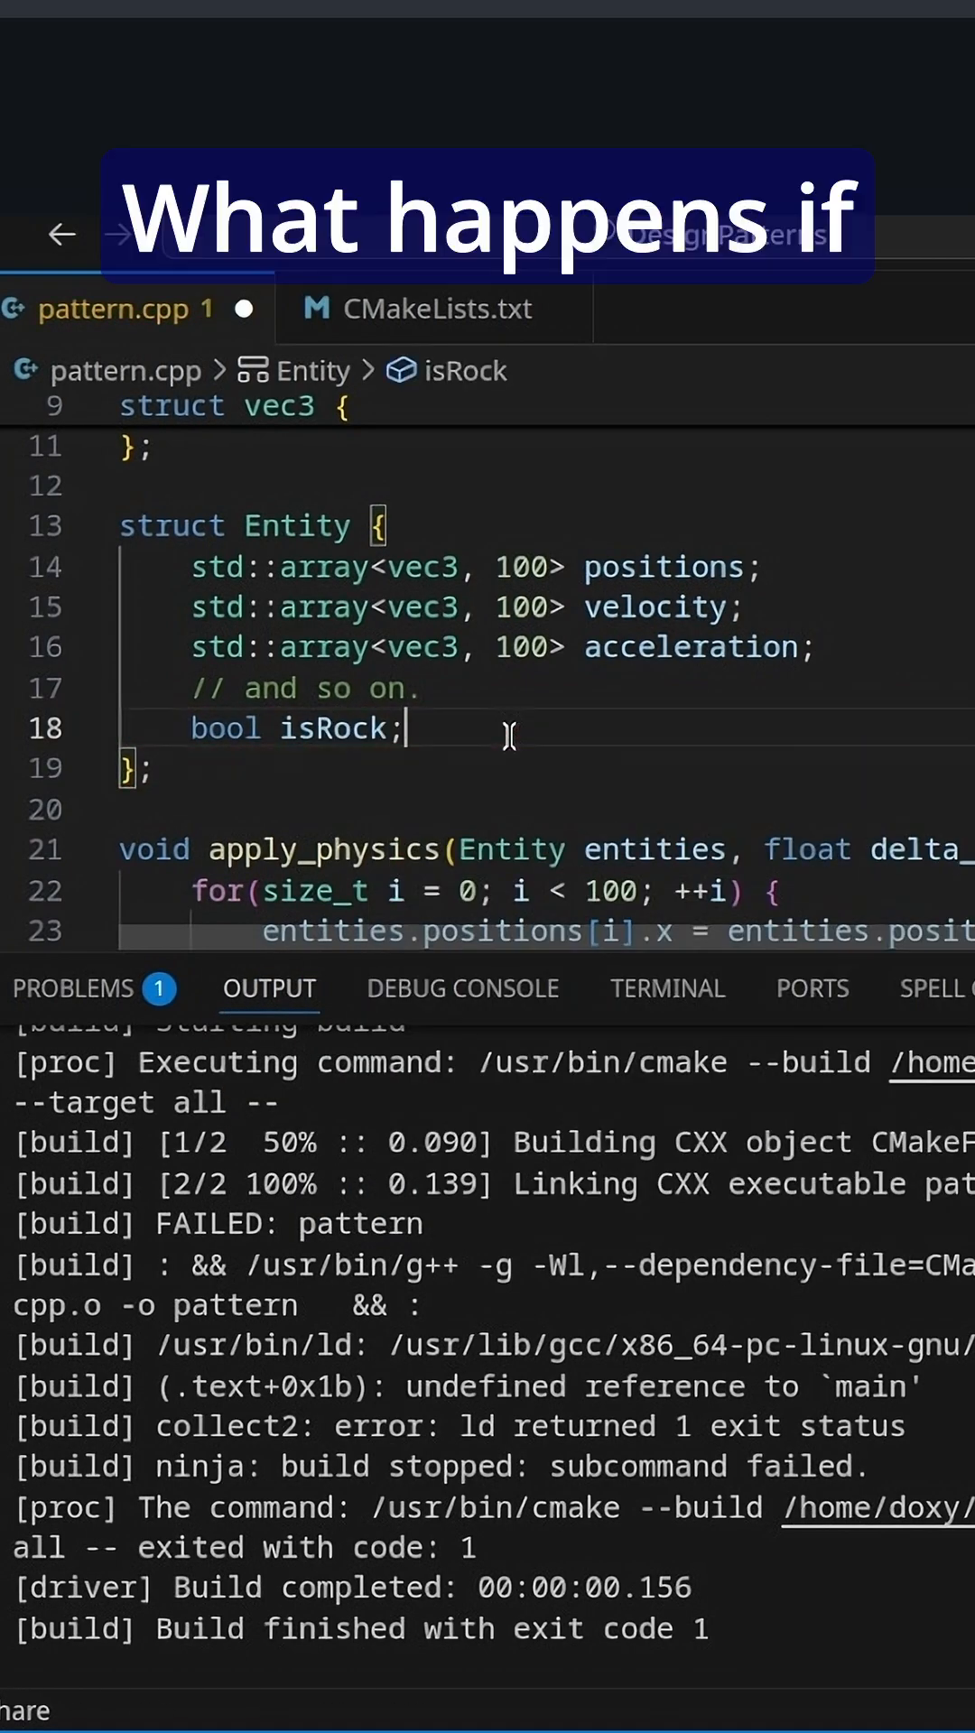
pyautogui.press('Enter')
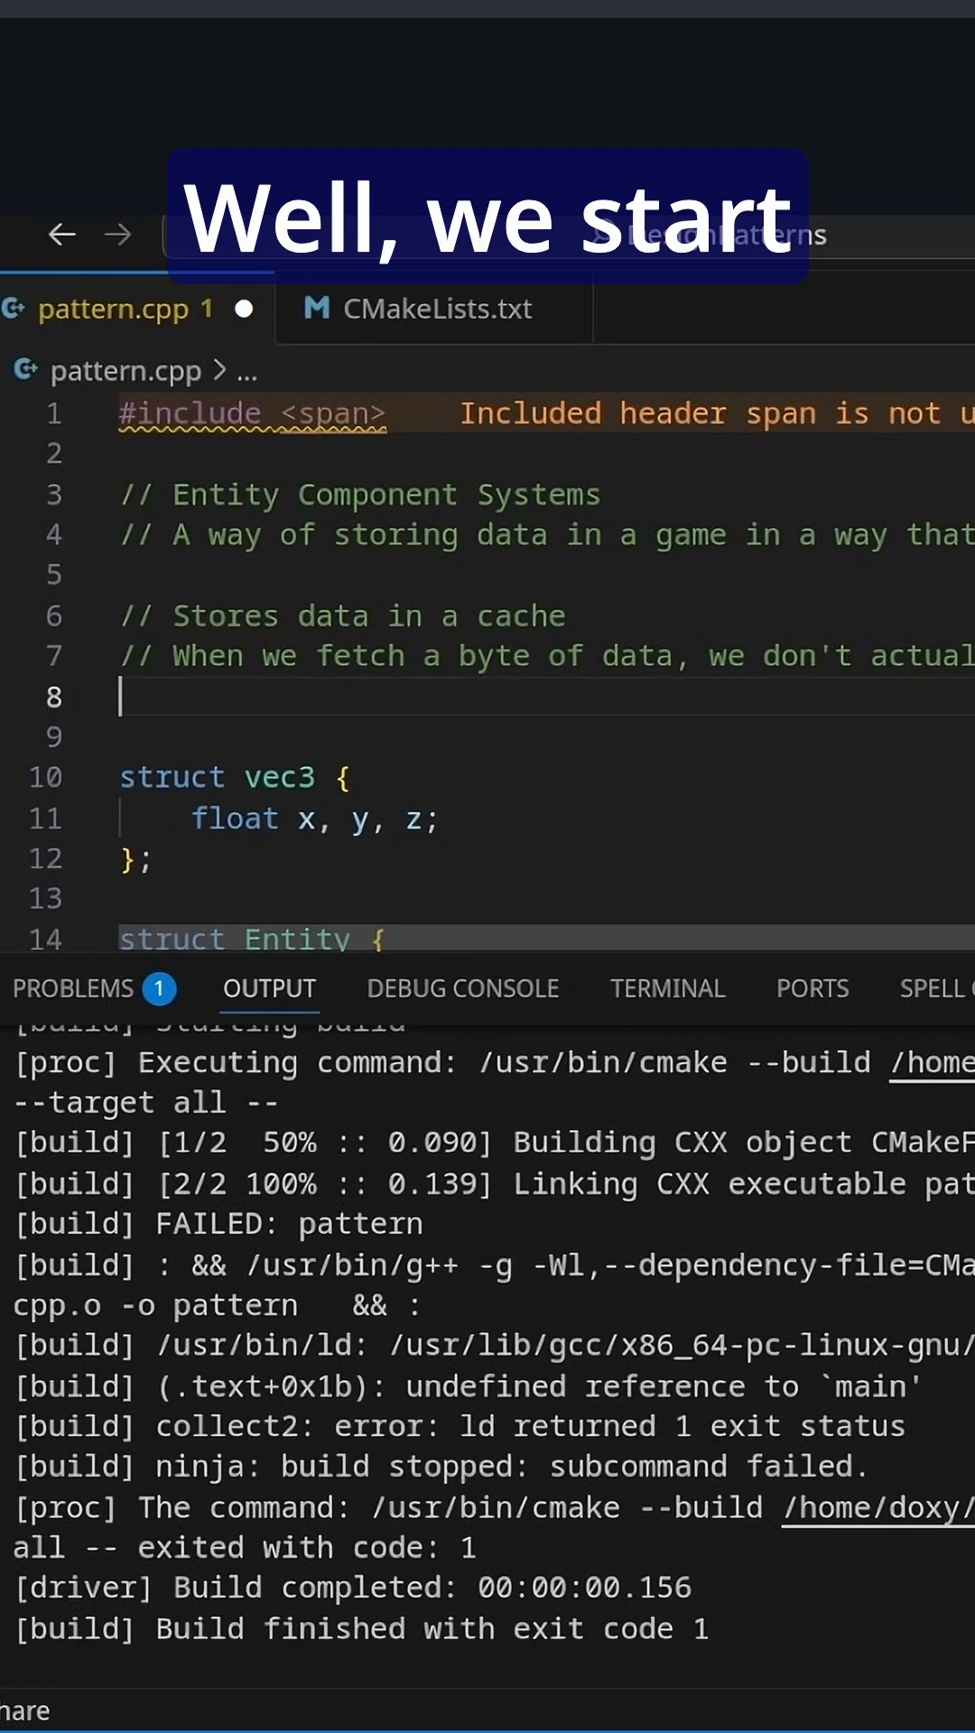
# Declare struct position { vec3 pos; } below vec3 and start struct velocity
pyautogui.write('struct')
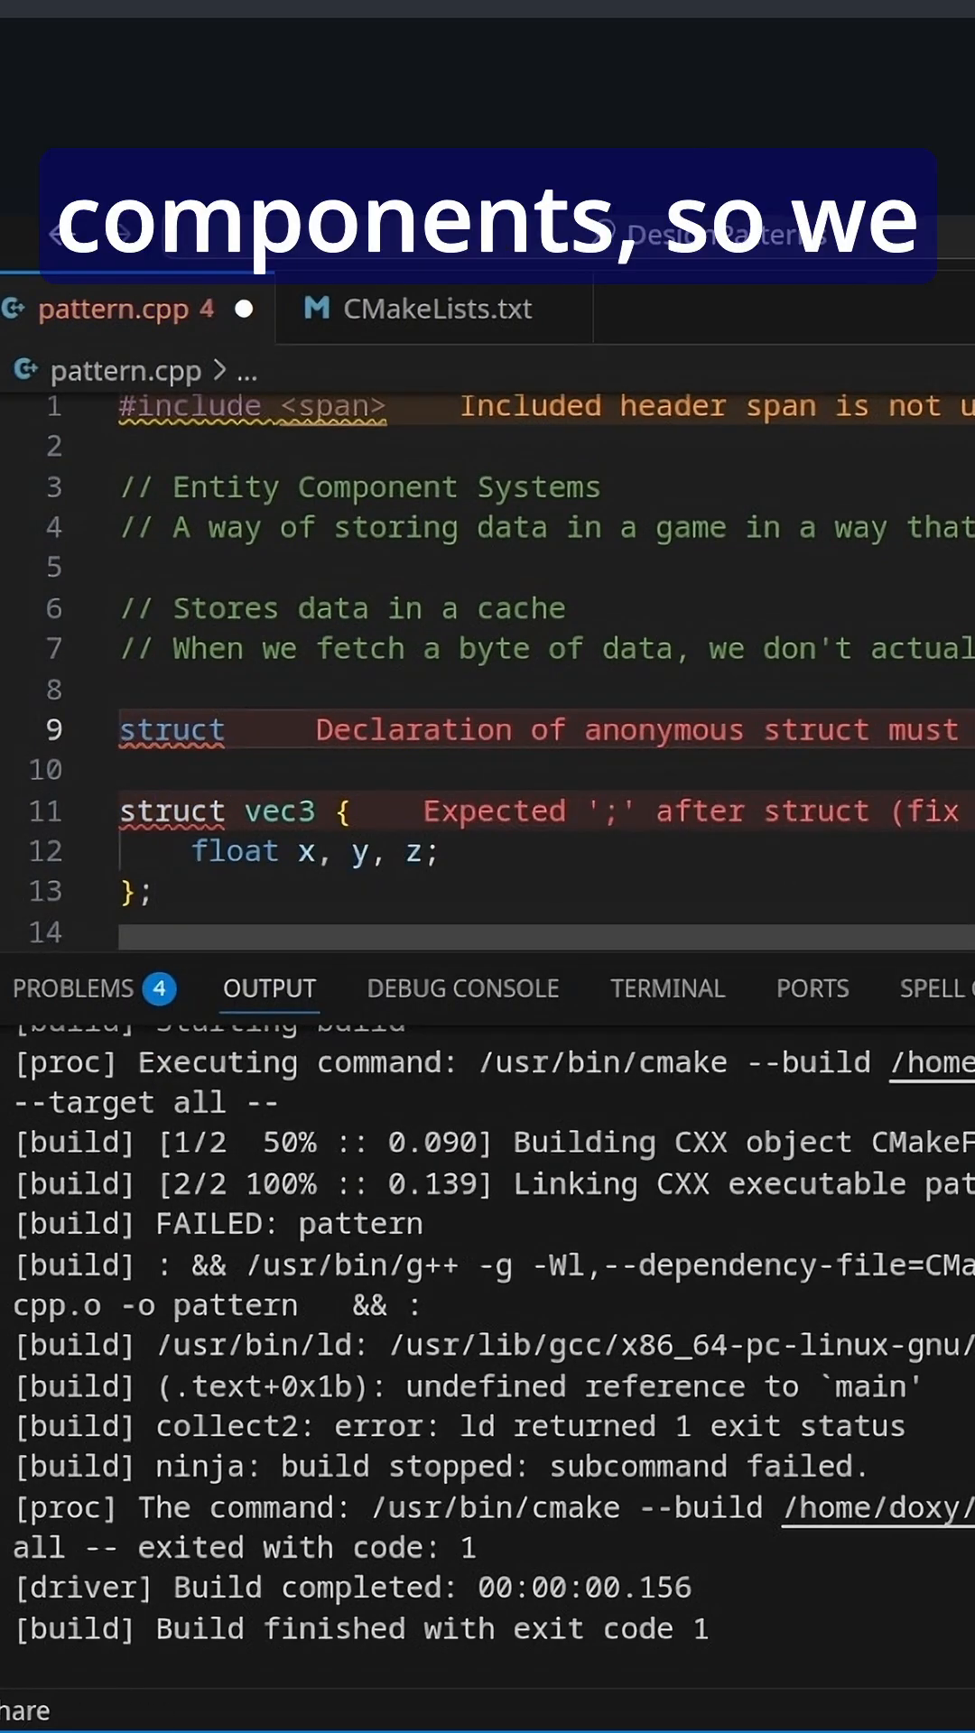
pyautogui.write('position {')
pyautogui.write('vec3')
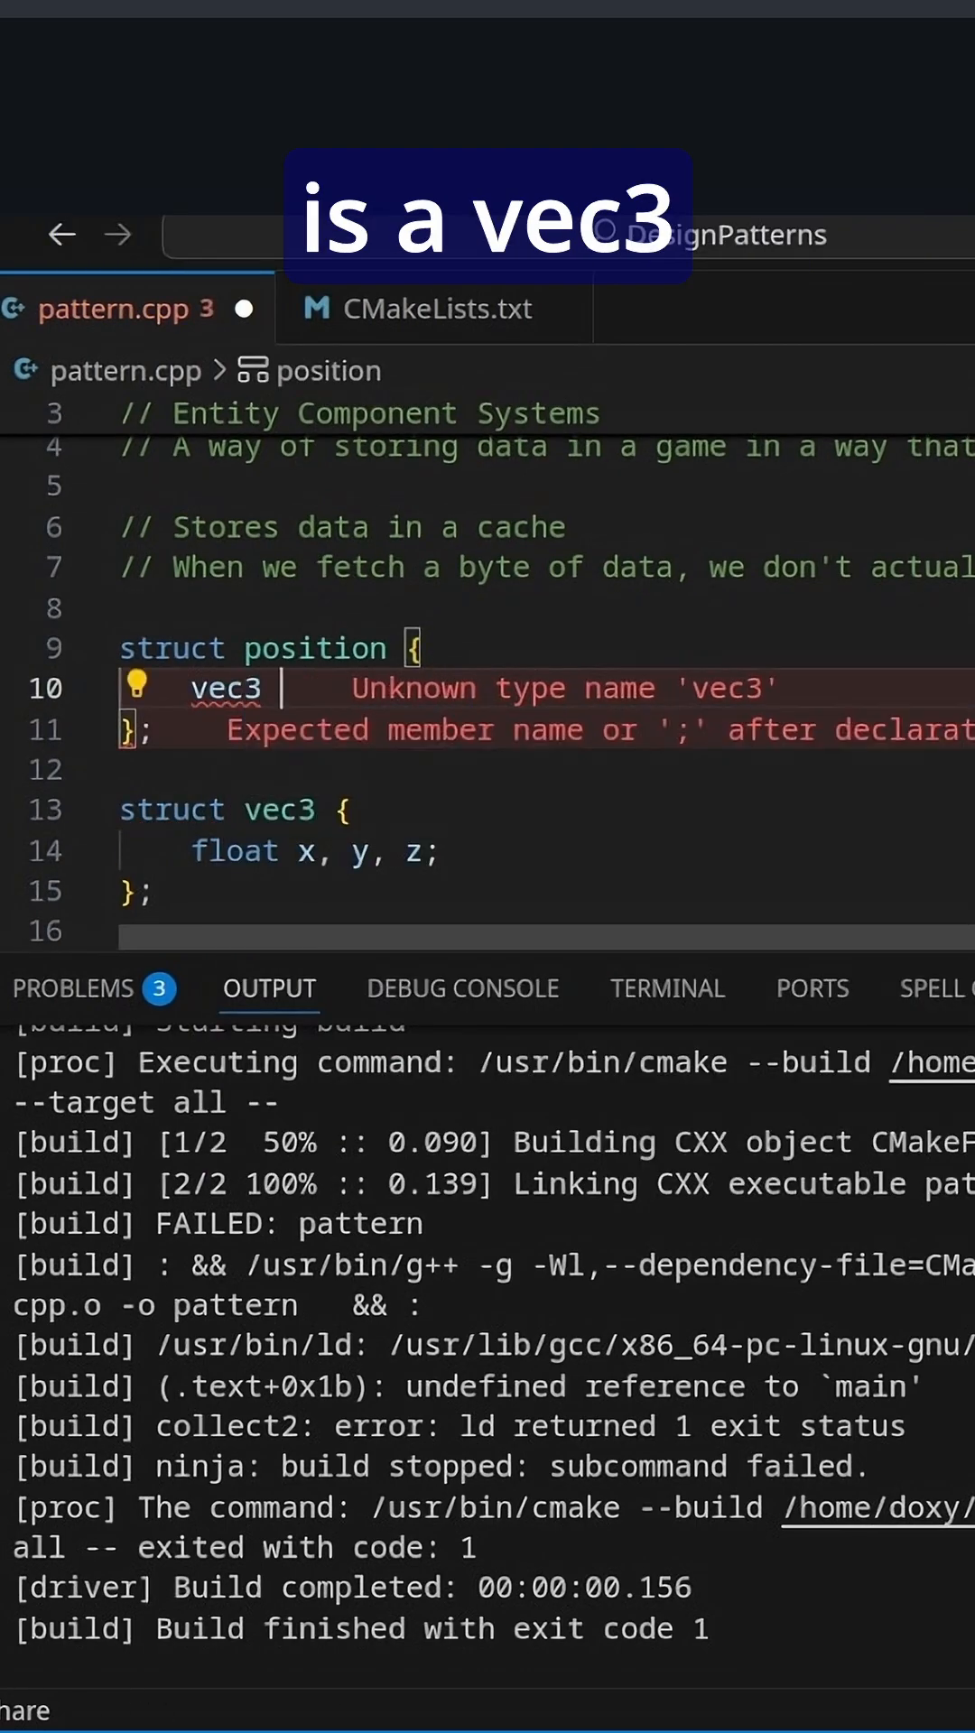
pyautogui.write('pos;')
pyautogui.write('struct')
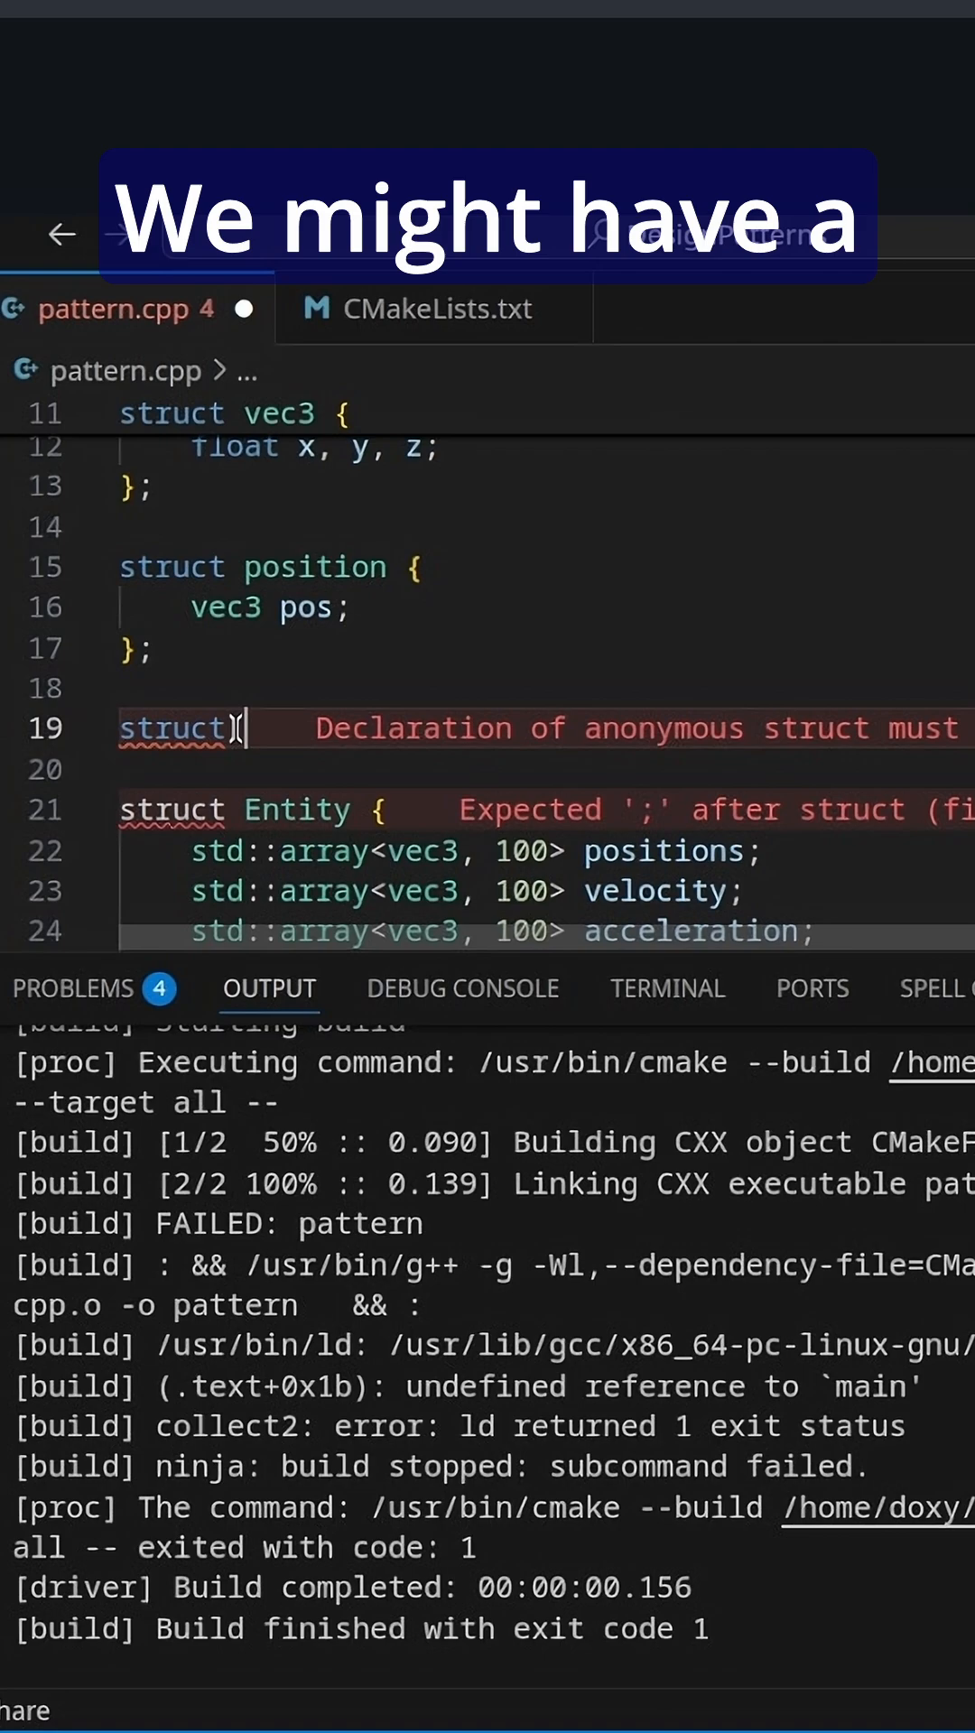
pyautogui.write('velocity {')
pyautogui.write('std::')
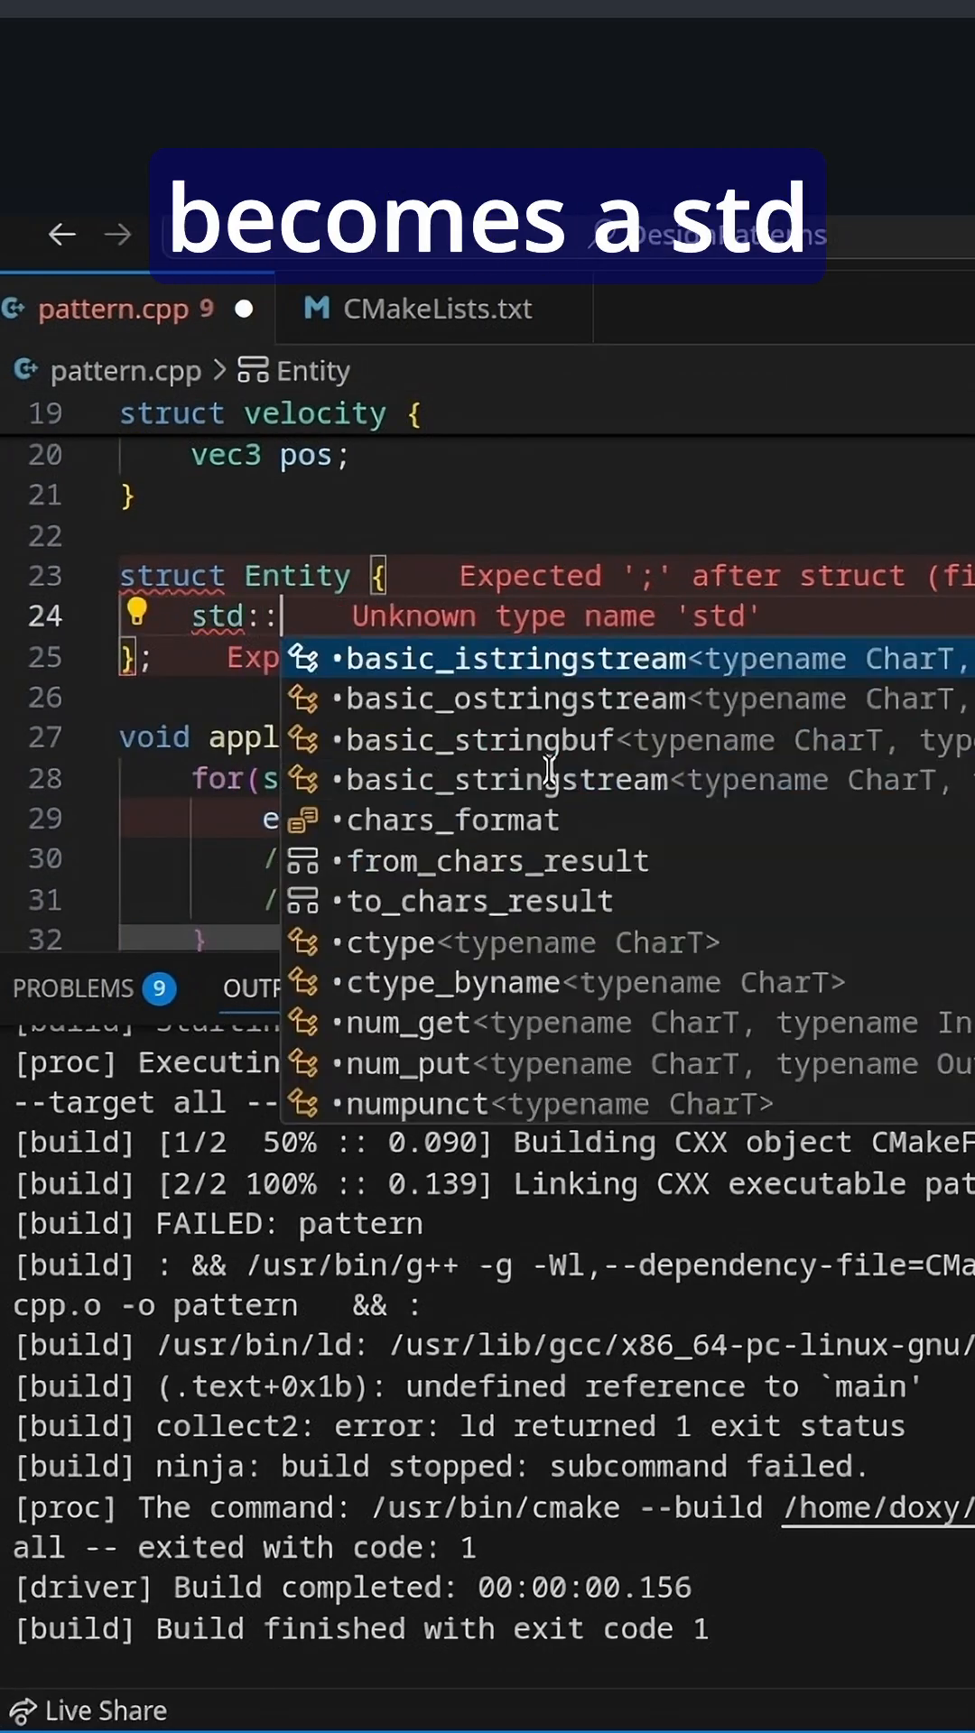
# Replace Entity's arrays with std::vector<std::vector<components>> data;
pyautogui.write('vector<')
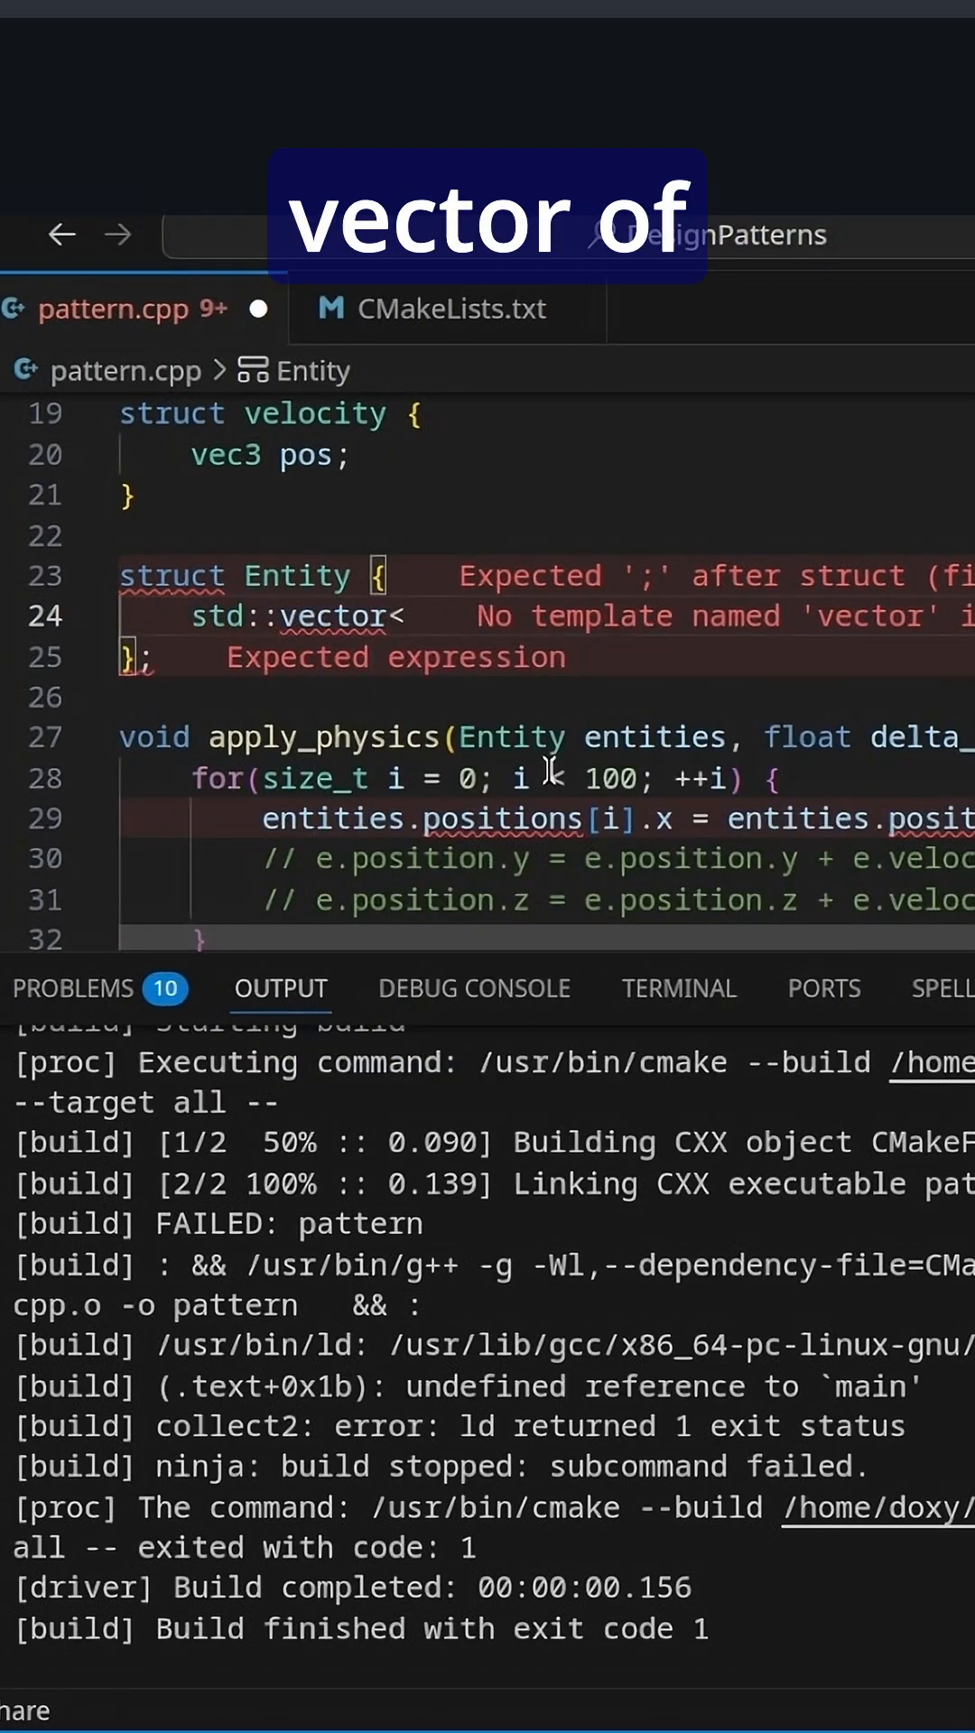
pyautogui.write('std::e')
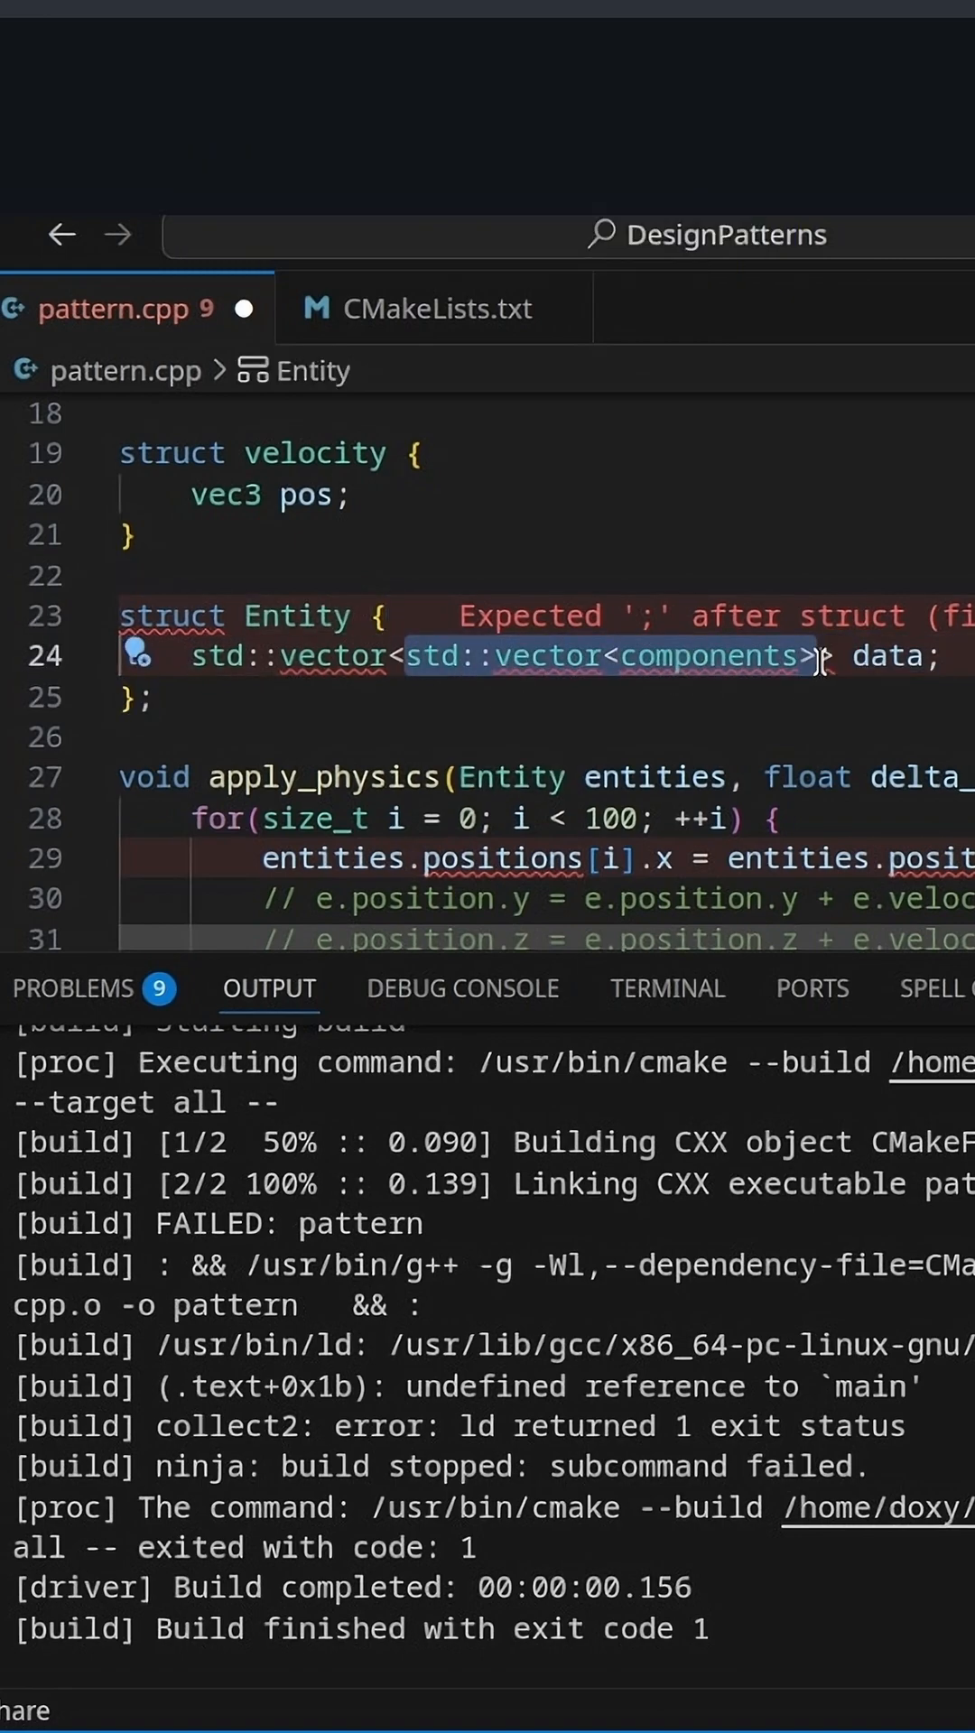
# Write the E/C1/C2/Pos comment table for entities 0 and 1, then begin a using alias
pyautogui.write('// C')
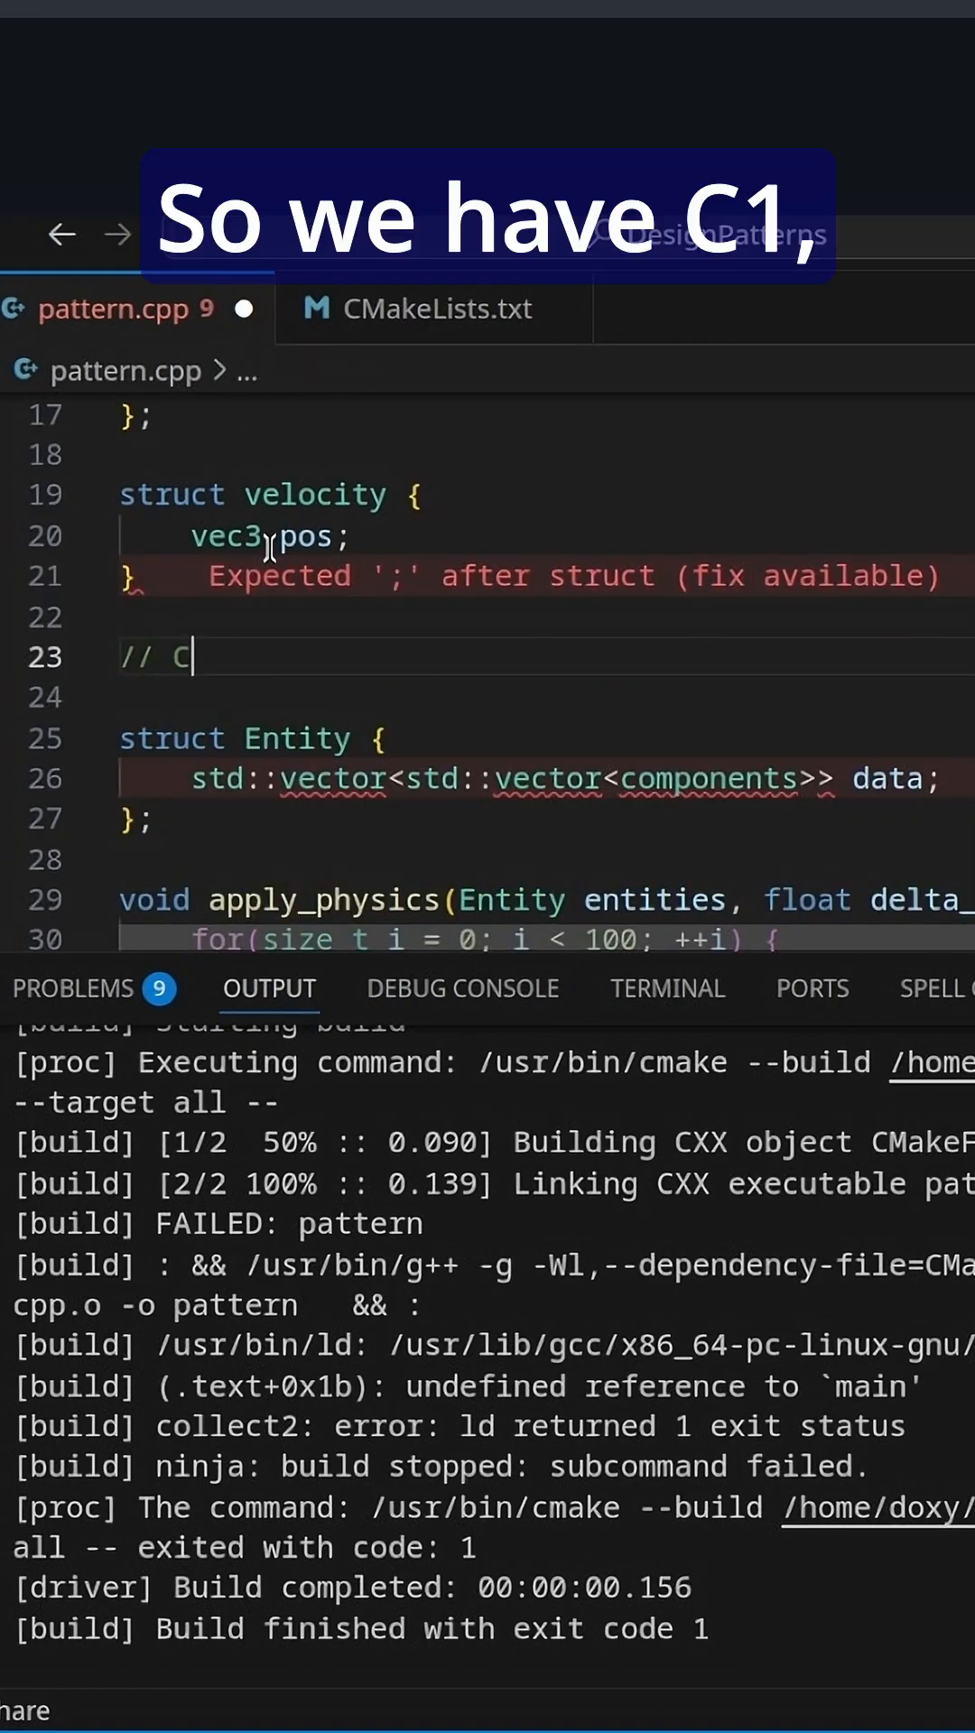
pyautogui.write('1    C2   Pos')
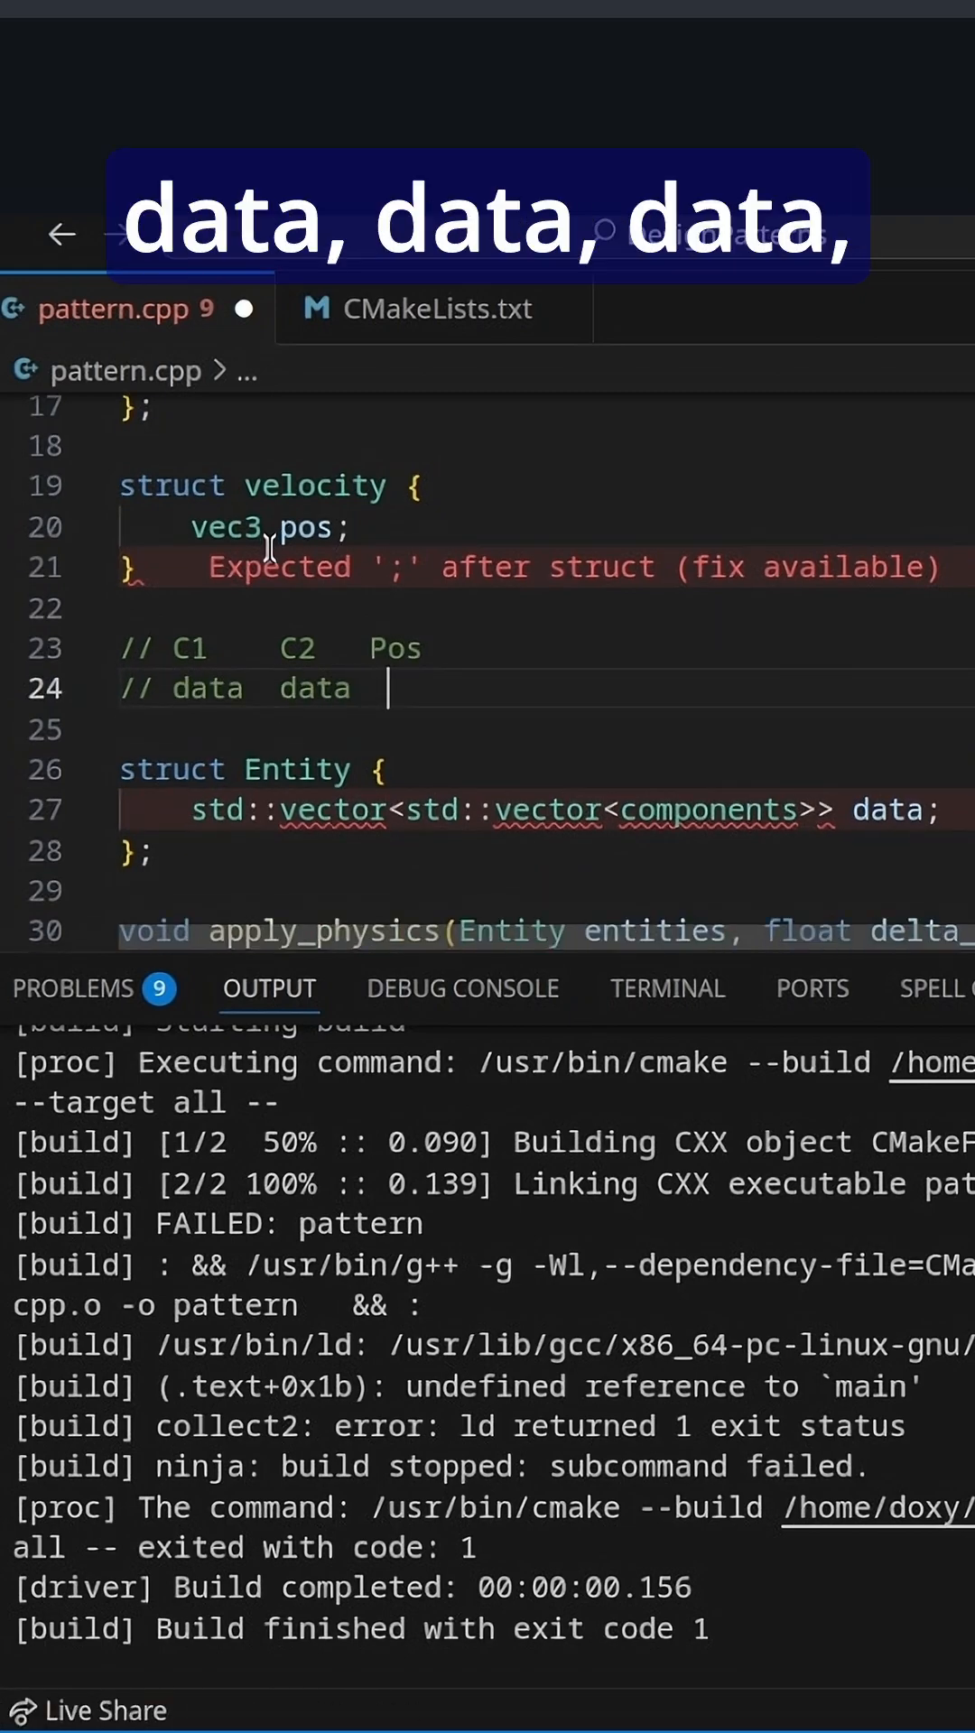
pyautogui.write('data')
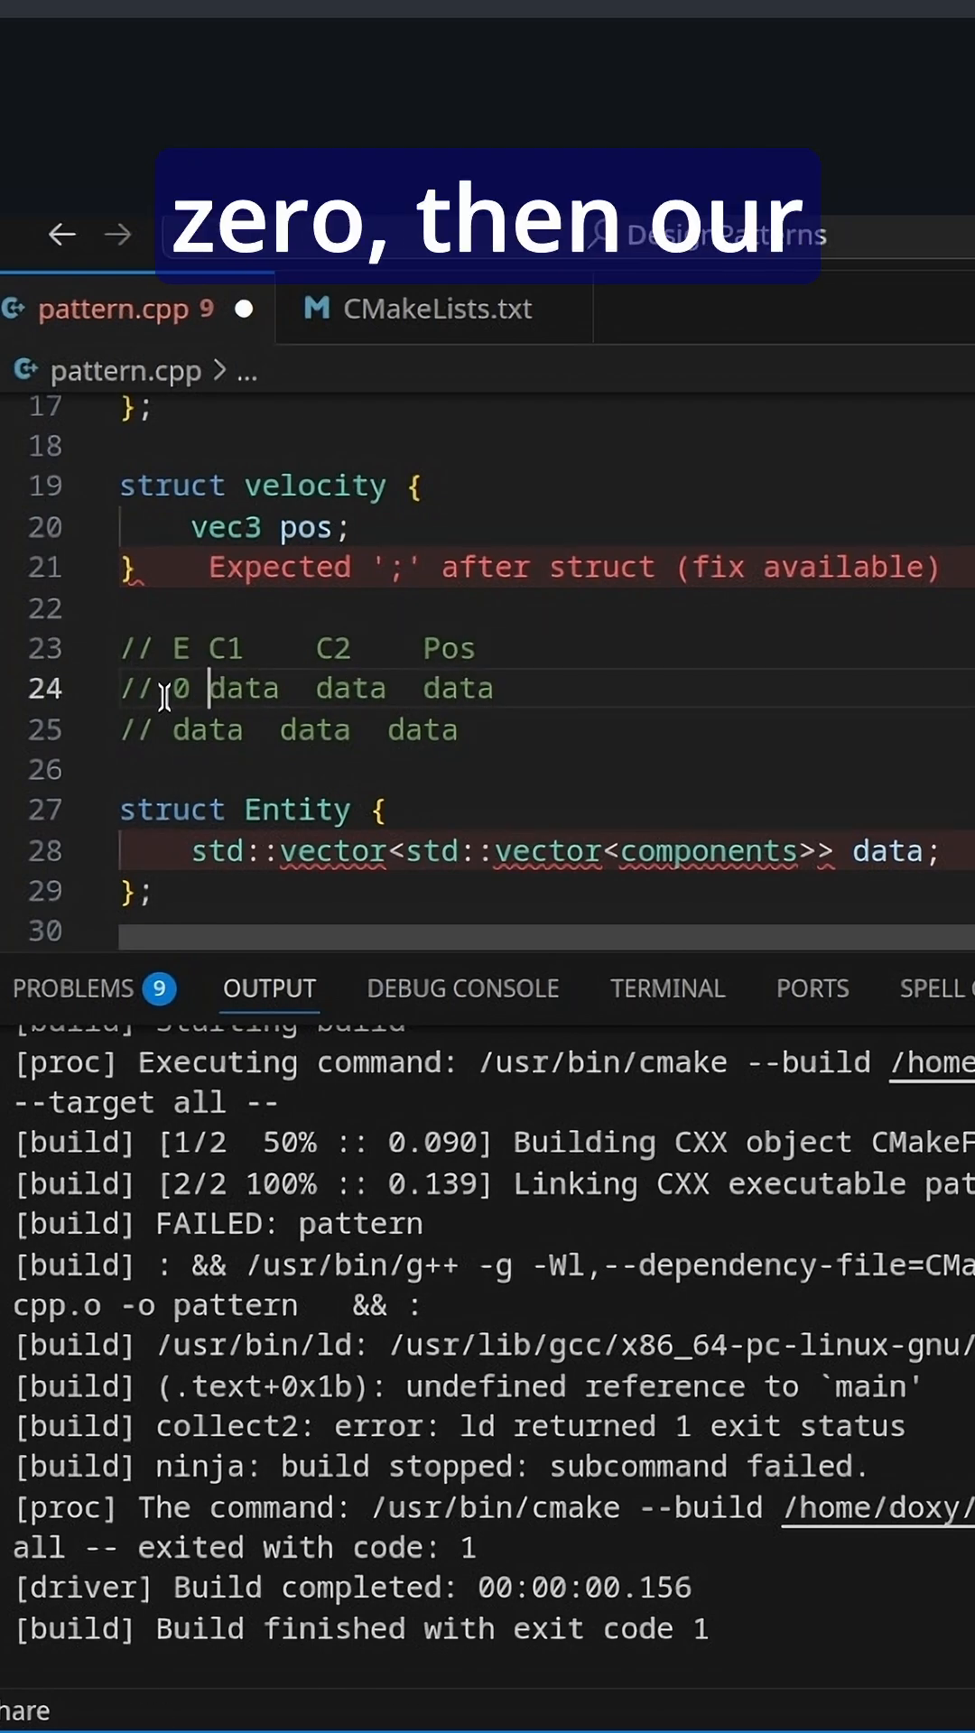
pyautogui.write('1')
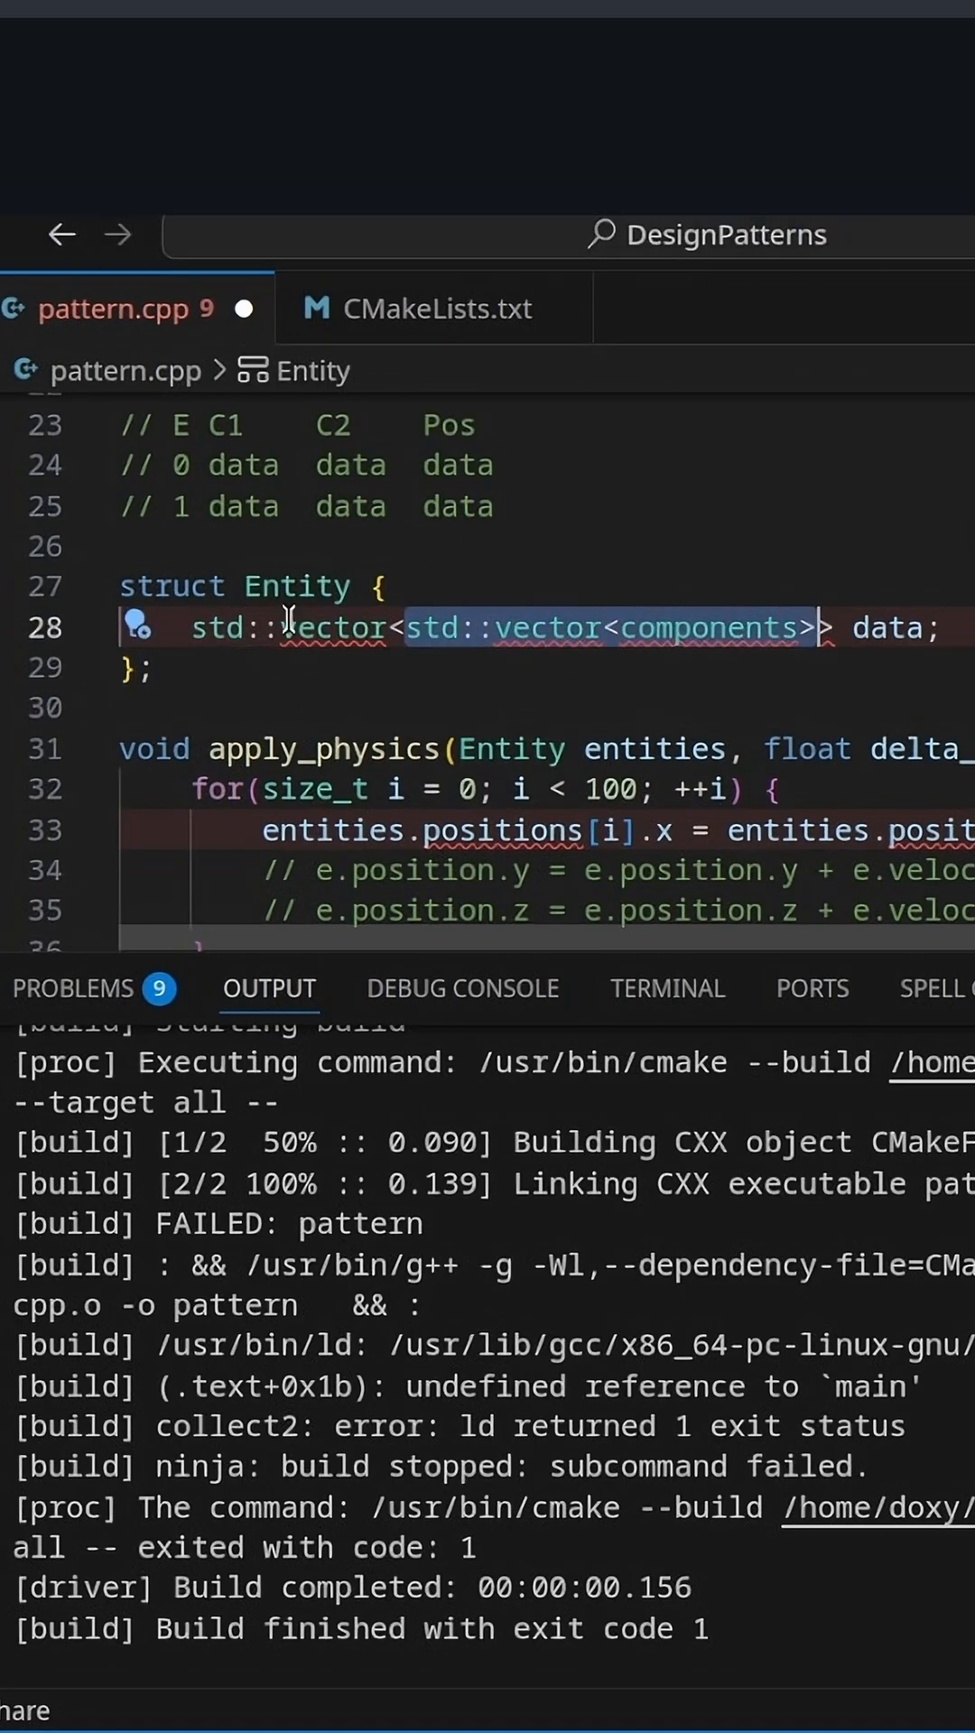
pyautogui.write('usi')
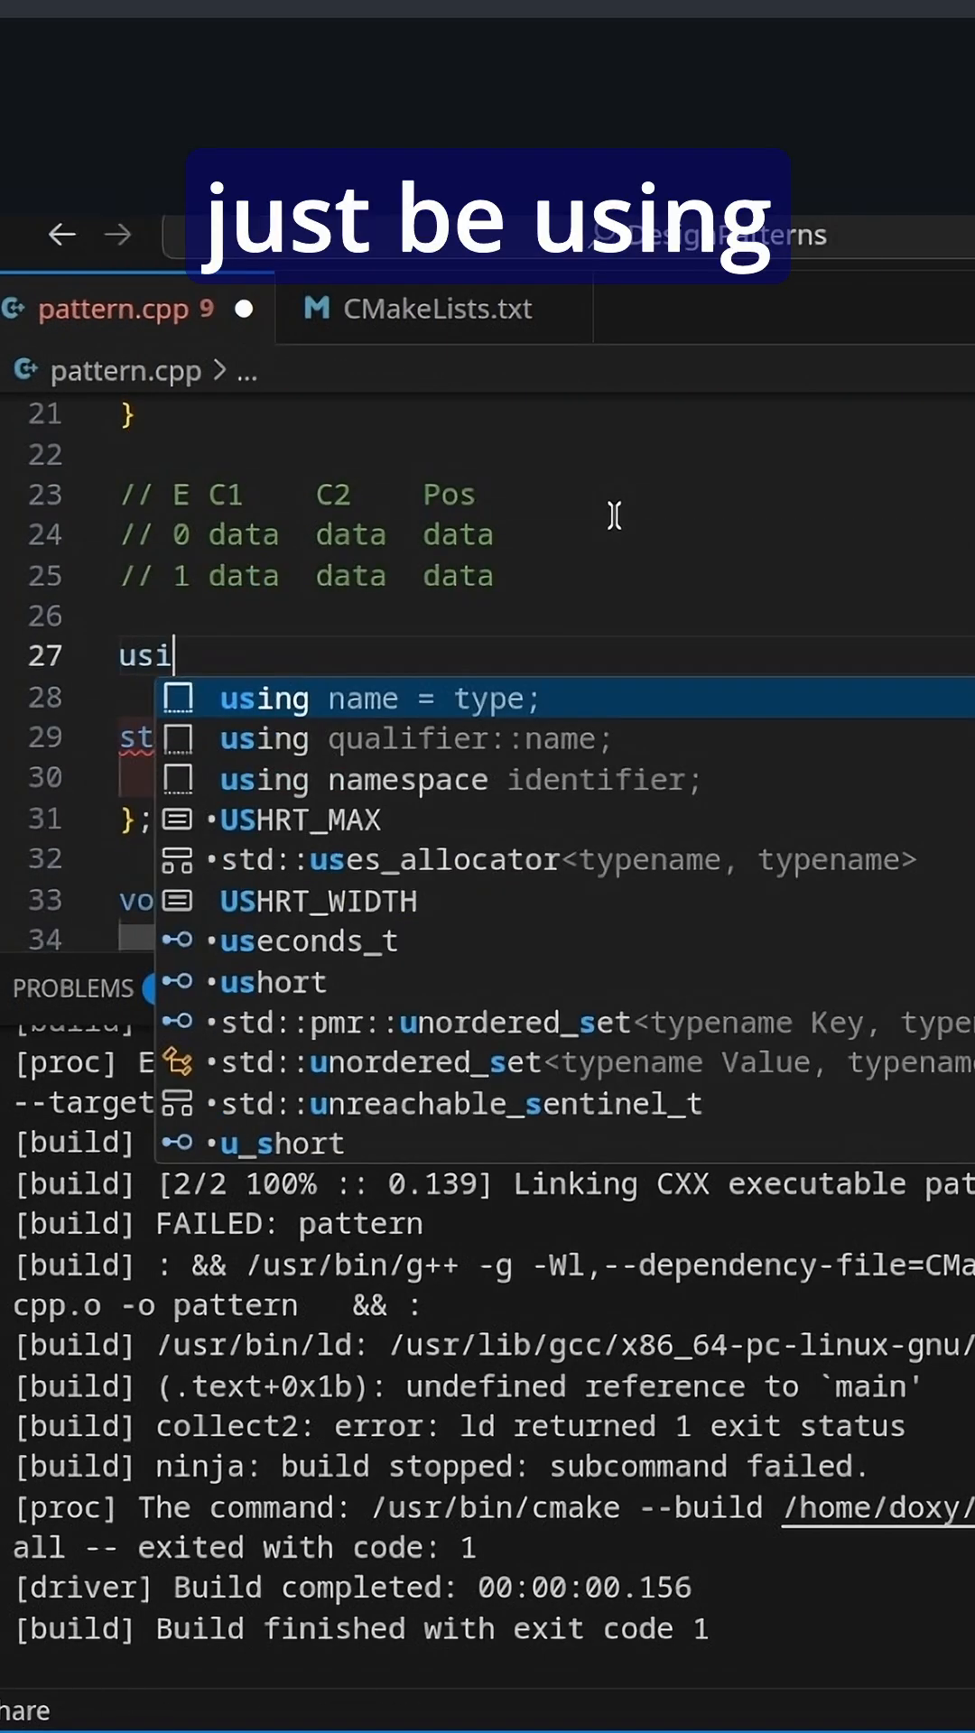